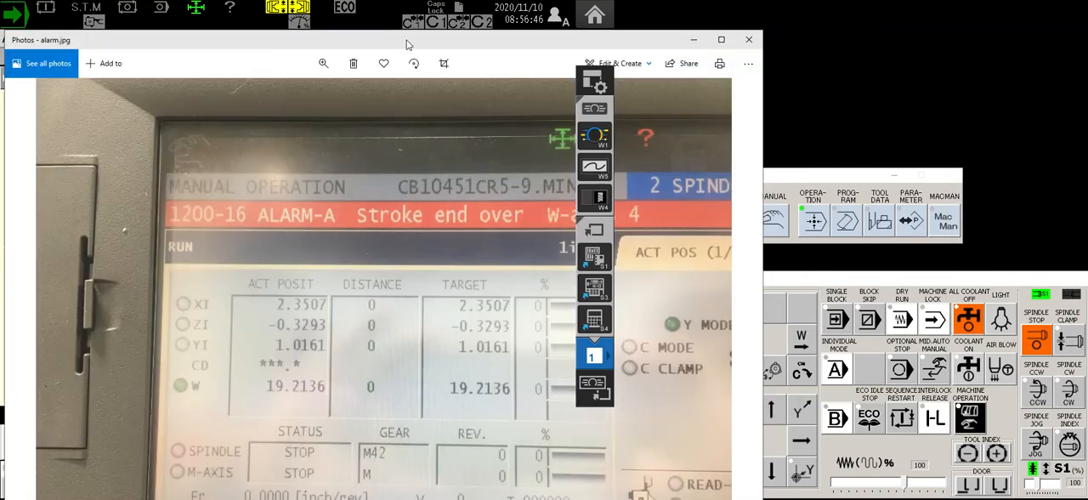
pyautogui.moveTo(252, 214)
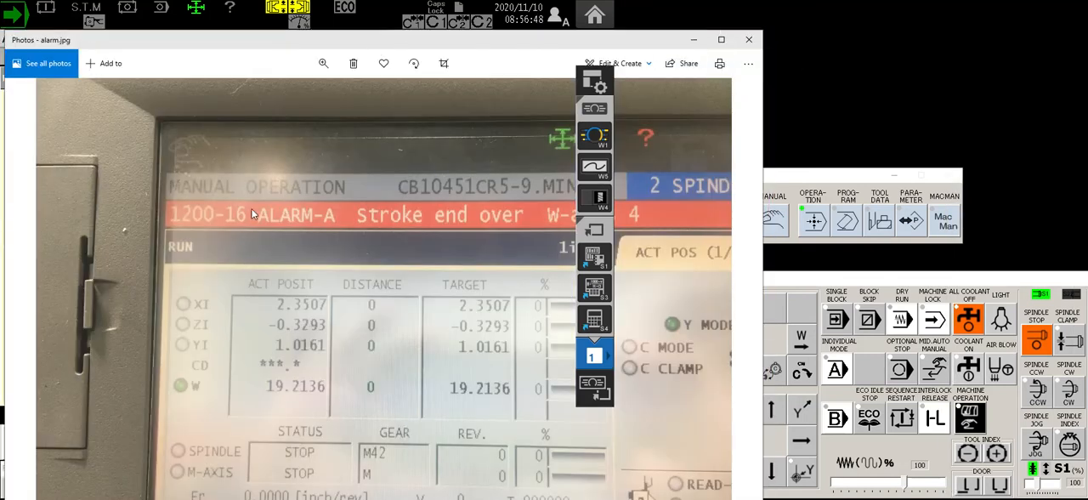
pyautogui.moveTo(452, 235)
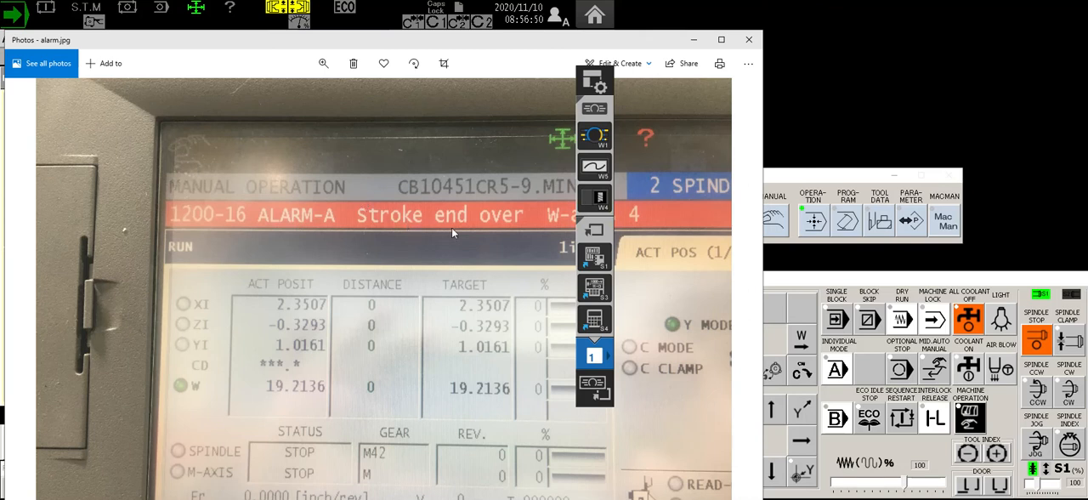
pyautogui.moveTo(536, 223)
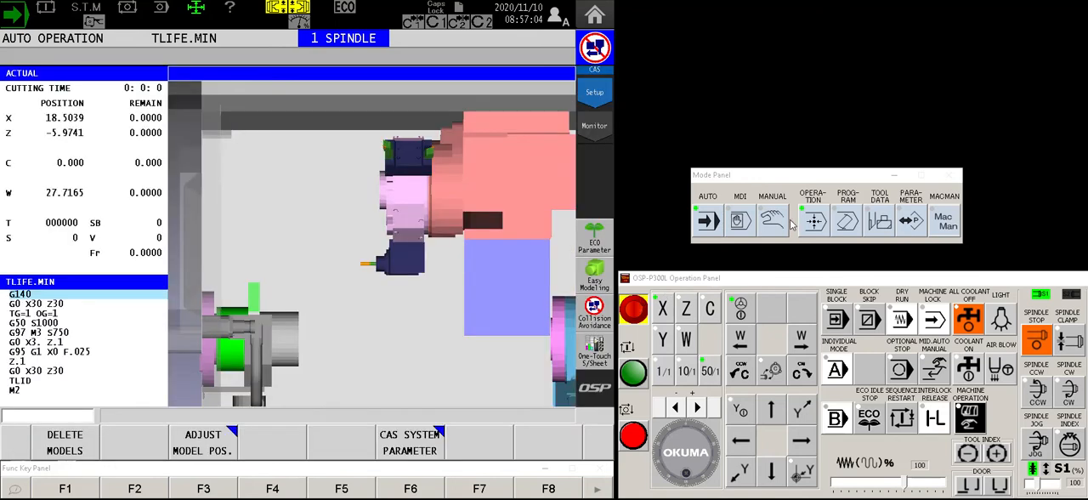
# Switch the control to MANUAL, jog Z positive to 2.3696, and show turret tool data.
pyautogui.click(772, 221)
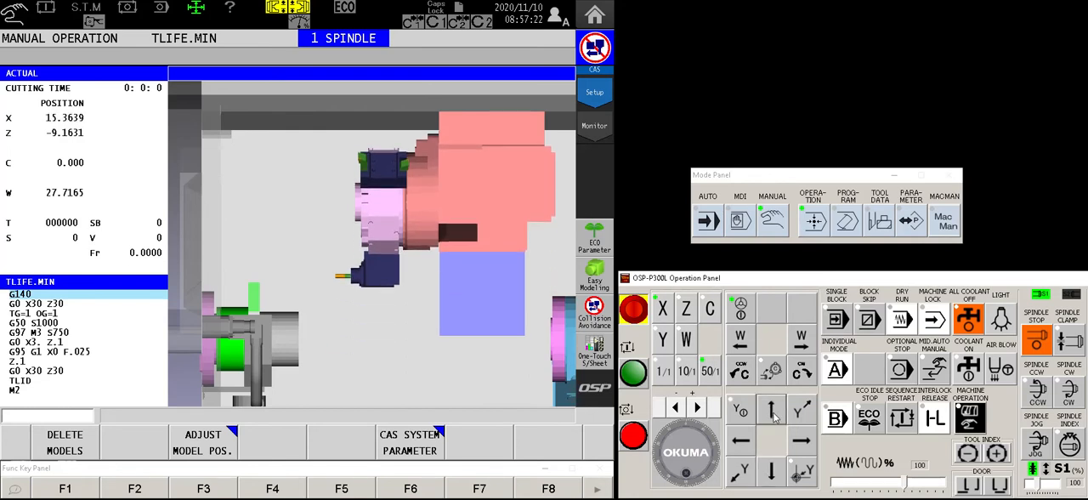
pyautogui.moveTo(535, 296)
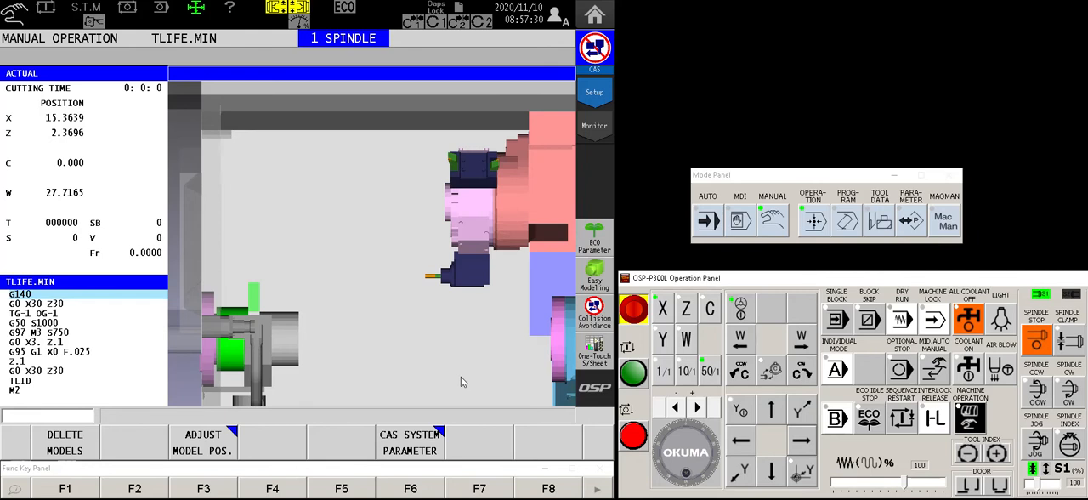
pyautogui.moveTo(394, 468)
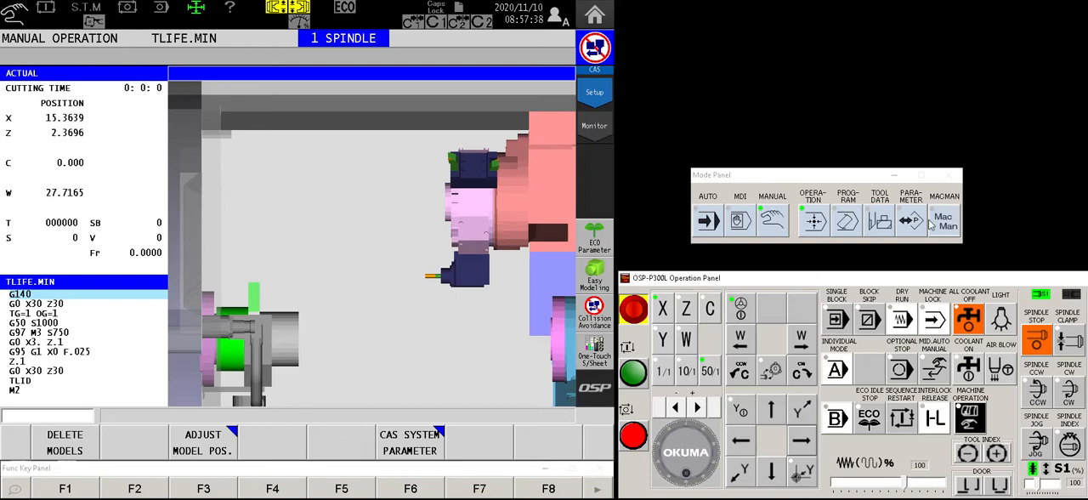
pyautogui.click(881, 221)
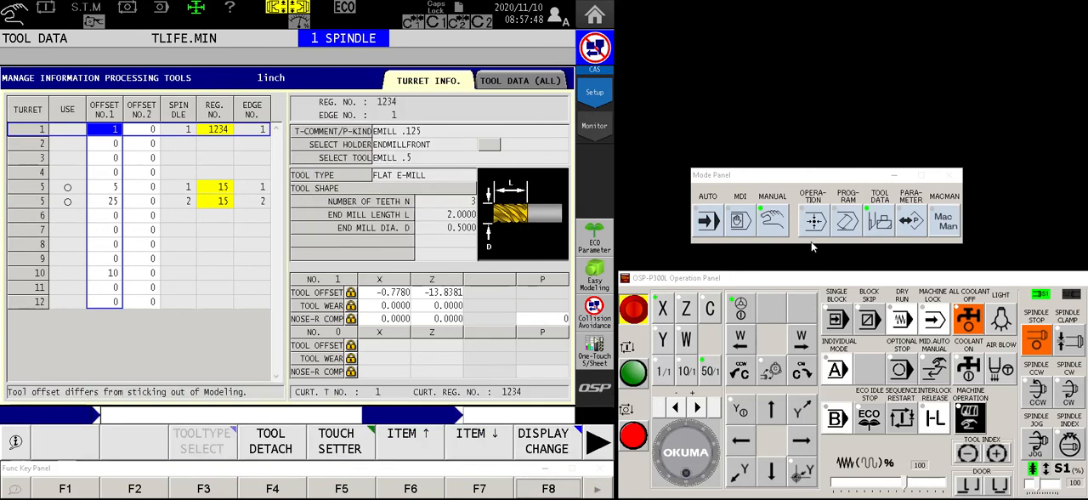
pyautogui.moveTo(878, 225)
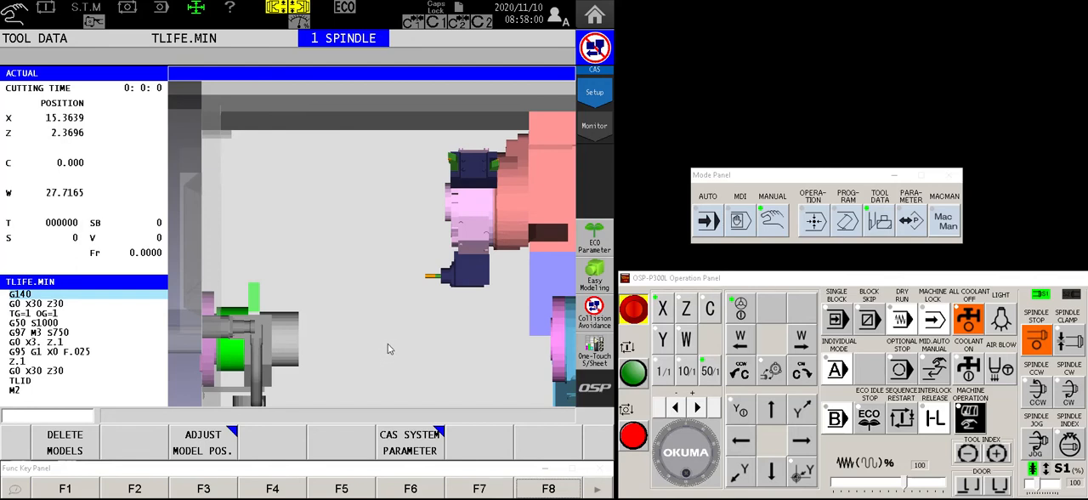
pyautogui.moveTo(292, 340)
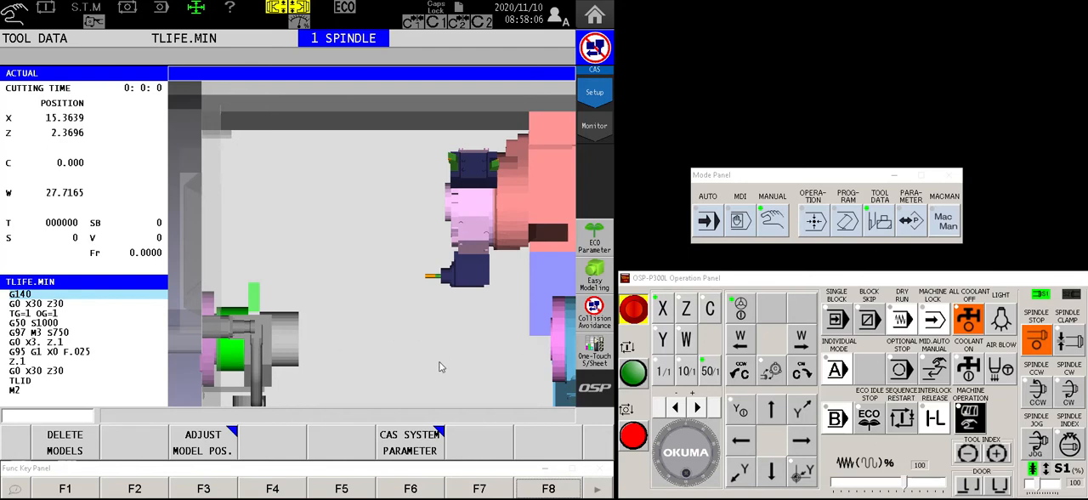
pyautogui.moveTo(432, 338)
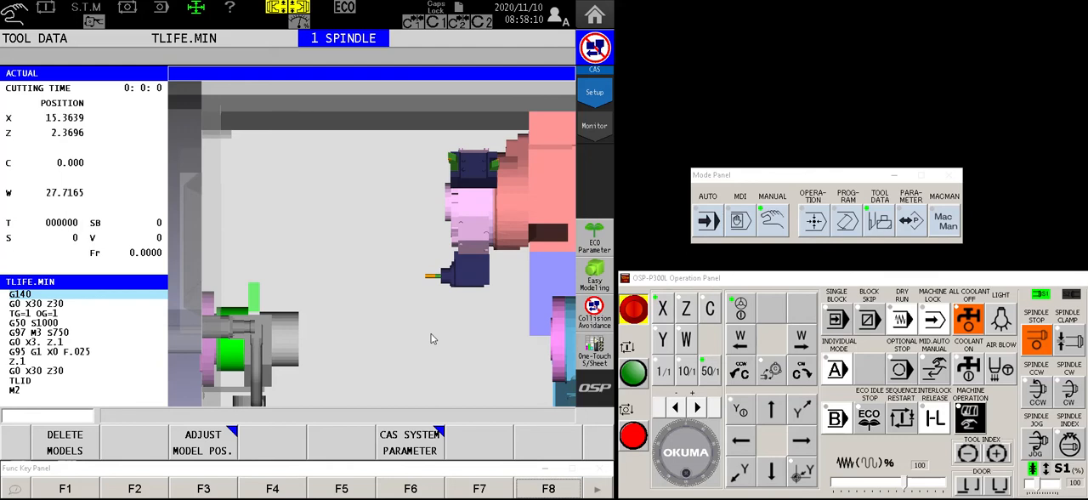
pyautogui.moveTo(456, 316)
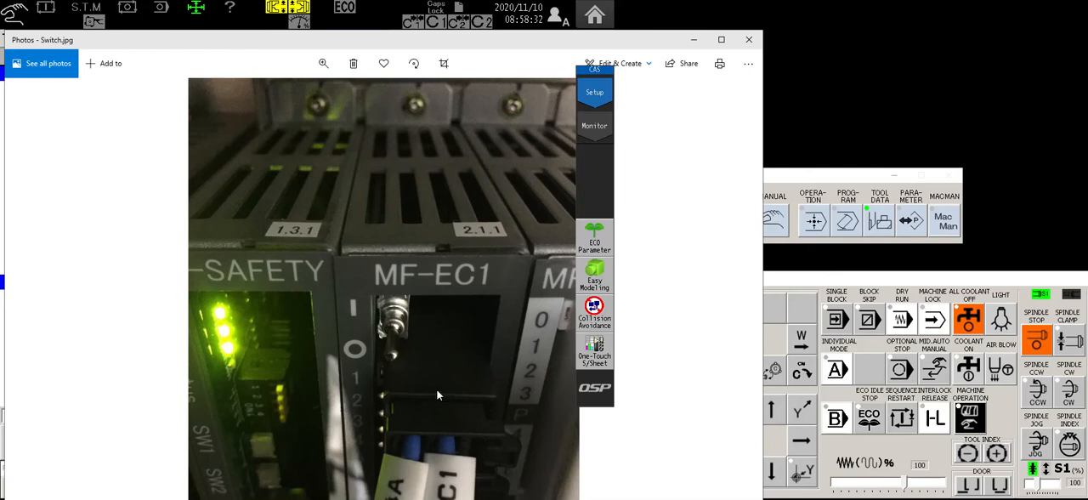
pyautogui.moveTo(498, 330)
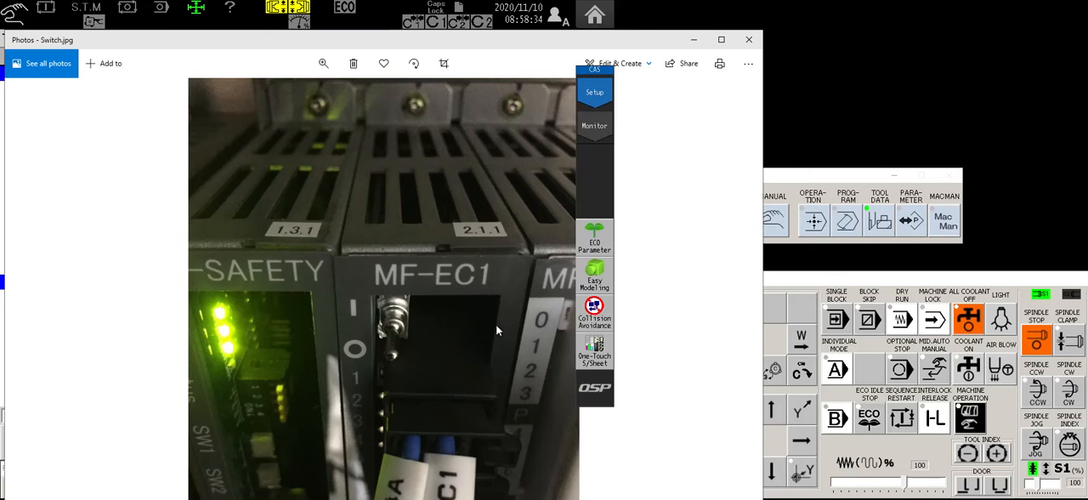
pyautogui.moveTo(435, 350)
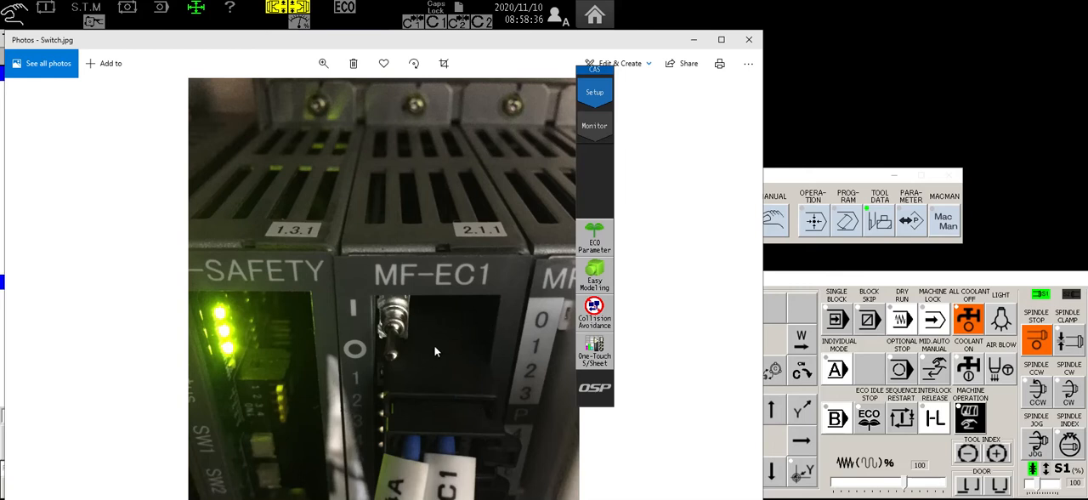
pyautogui.moveTo(425, 306)
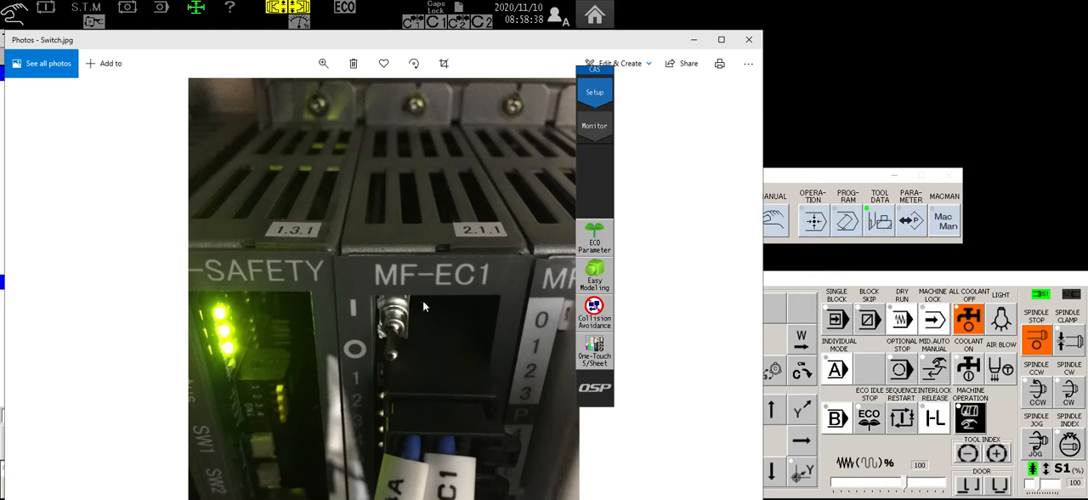
pyautogui.moveTo(398, 289)
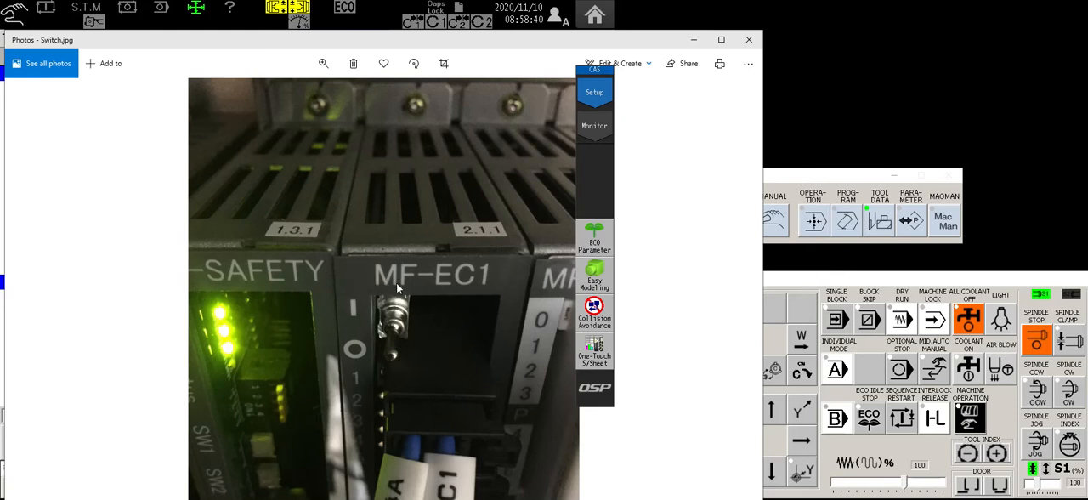
pyautogui.moveTo(356, 356)
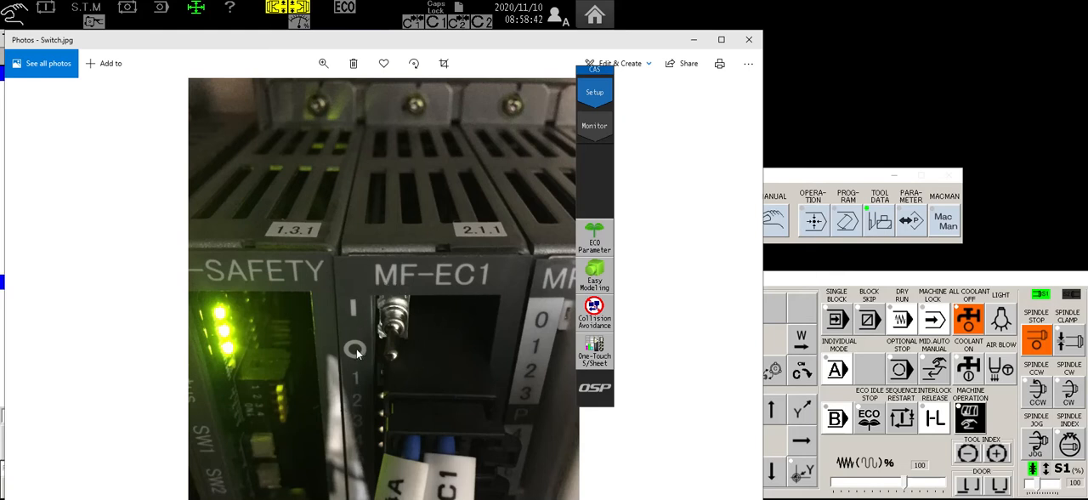
pyautogui.moveTo(442, 338)
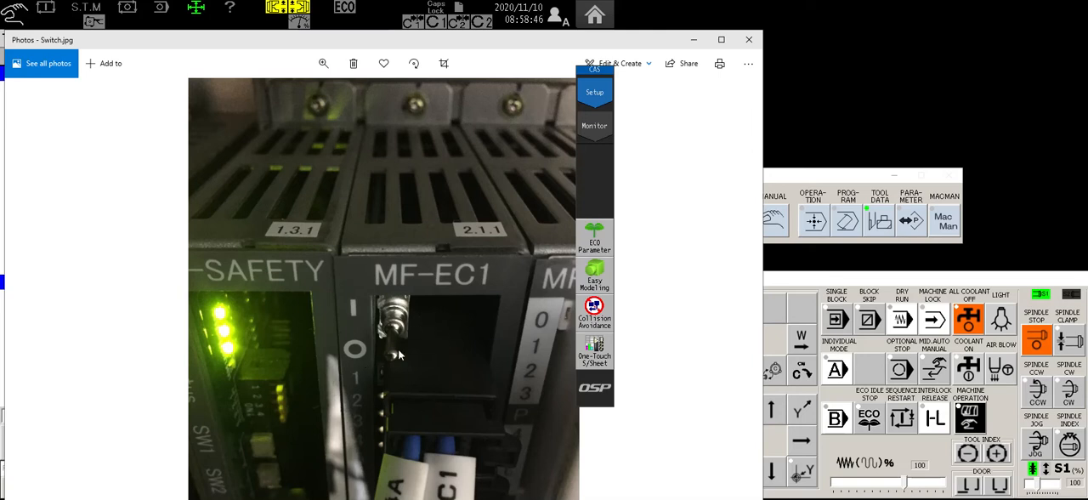
pyautogui.moveTo(421, 341)
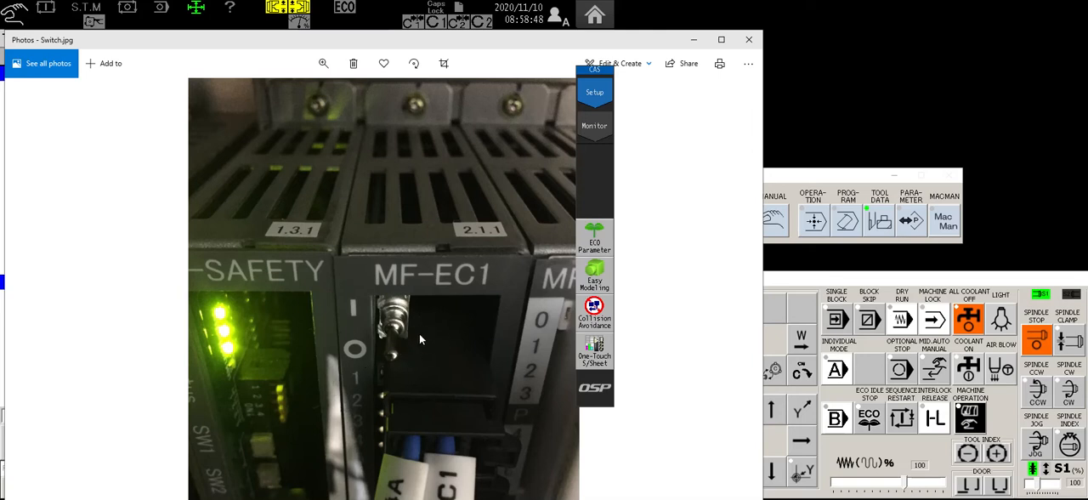
pyautogui.moveTo(451, 349)
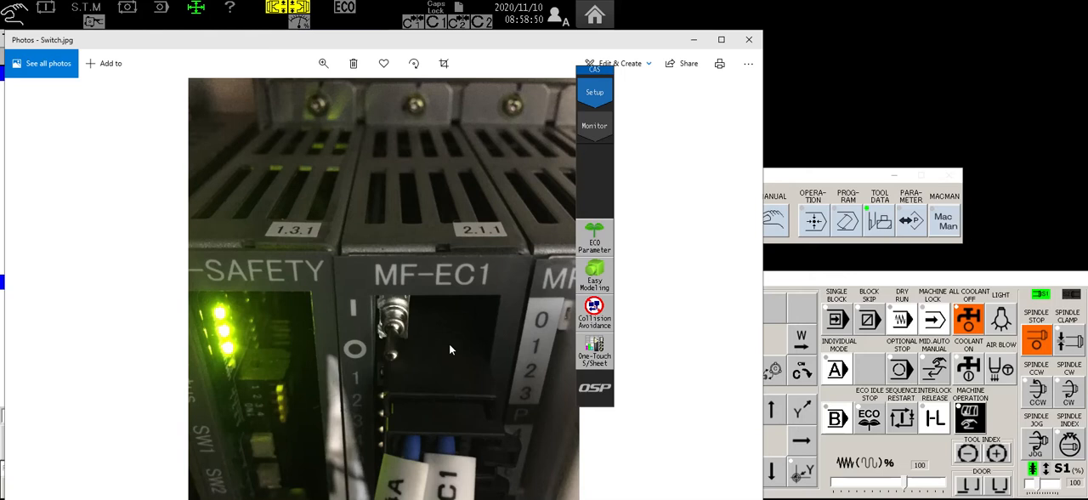
pyautogui.moveTo(425, 382)
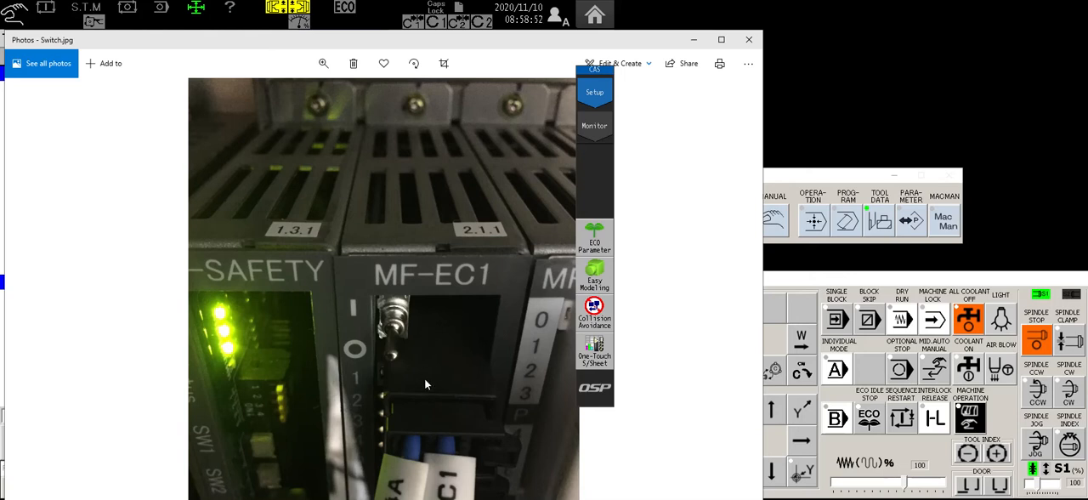
pyautogui.moveTo(398, 352)
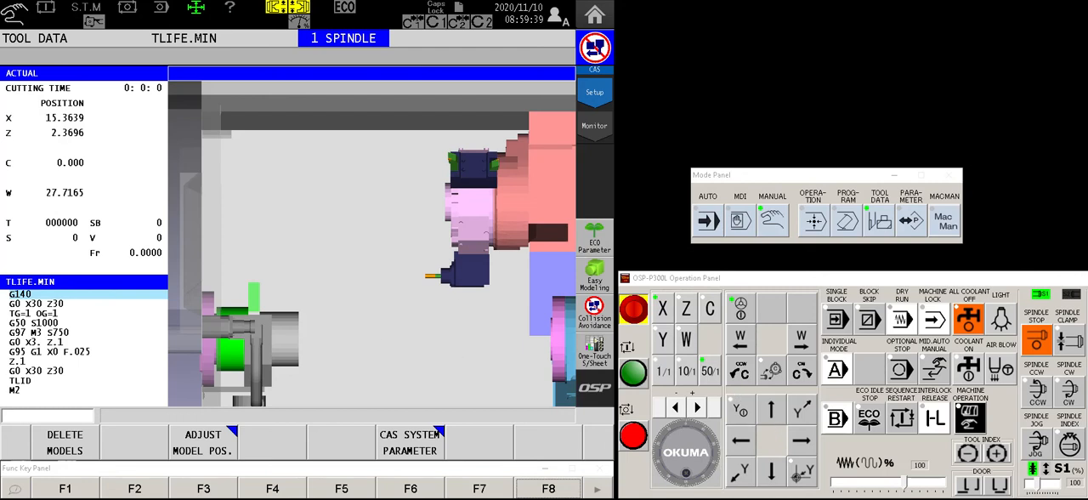
pyautogui.moveTo(699, 458)
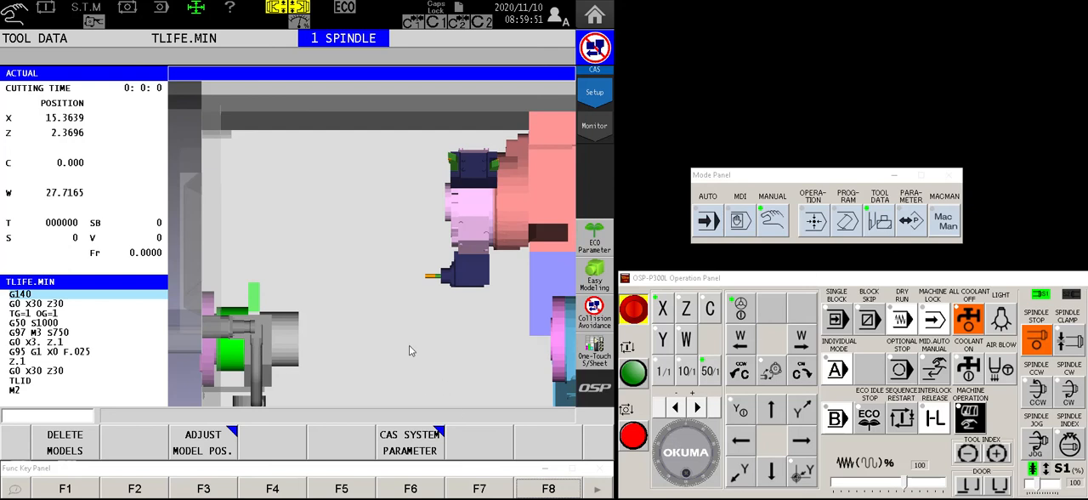
pyautogui.moveTo(801, 282)
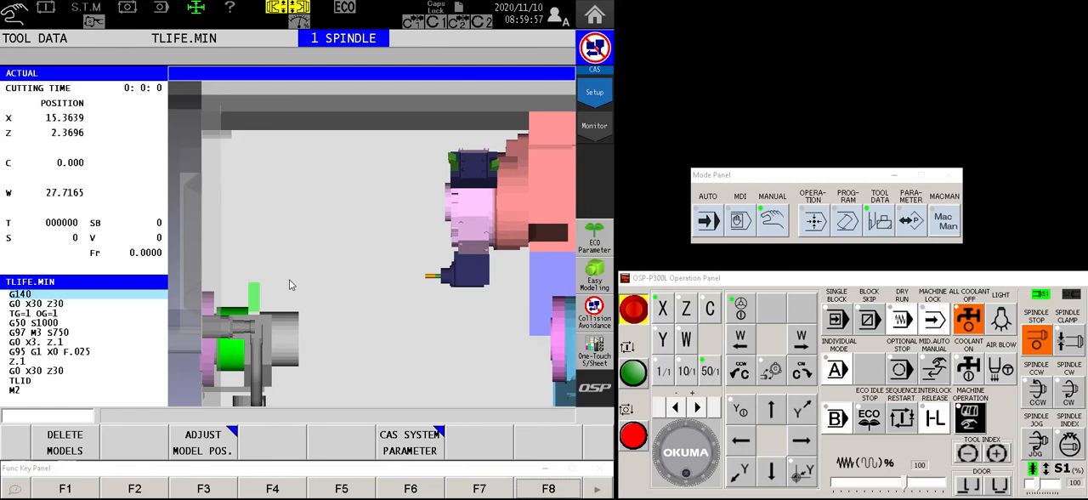
pyautogui.moveTo(421, 81)
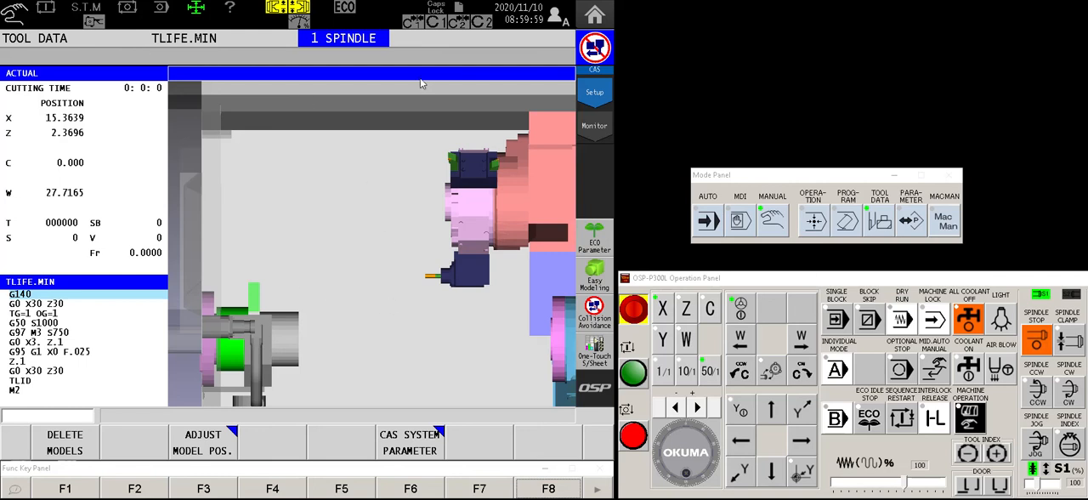
pyautogui.moveTo(337, 349)
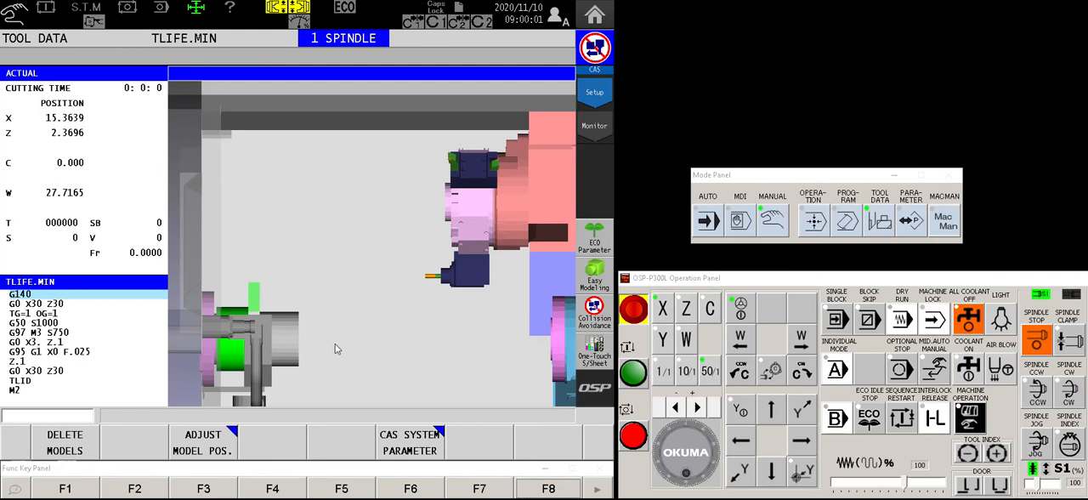
pyautogui.moveTo(398, 374)
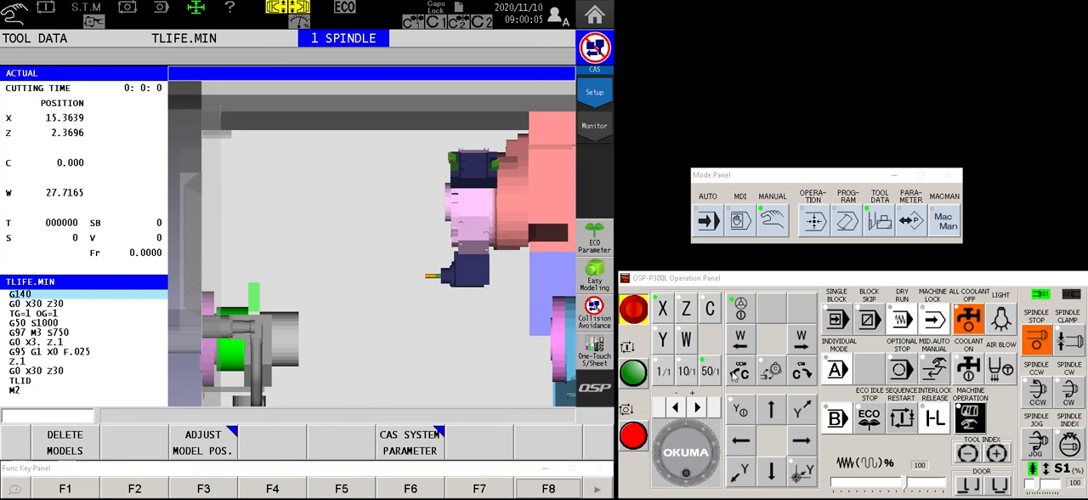
pyautogui.moveTo(432, 349)
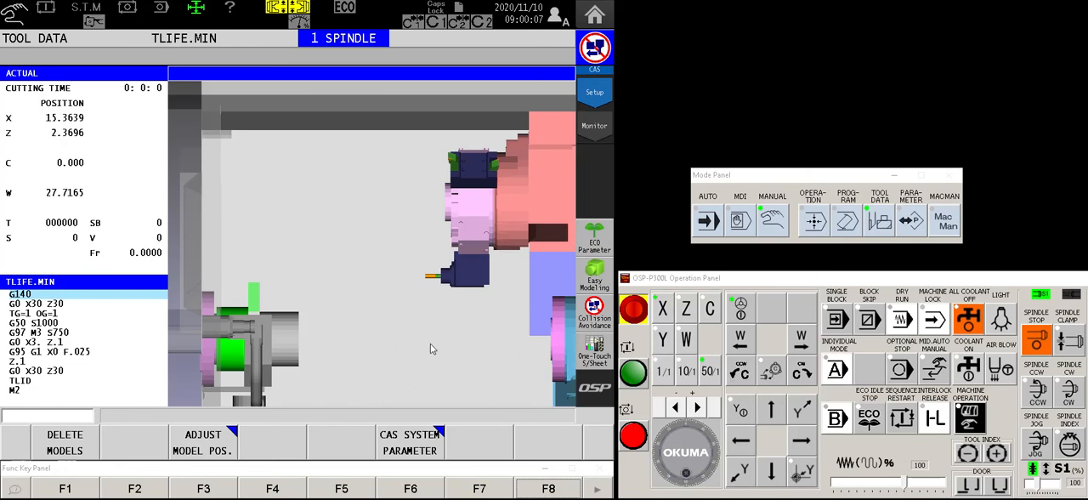
pyautogui.moveTo(419, 371)
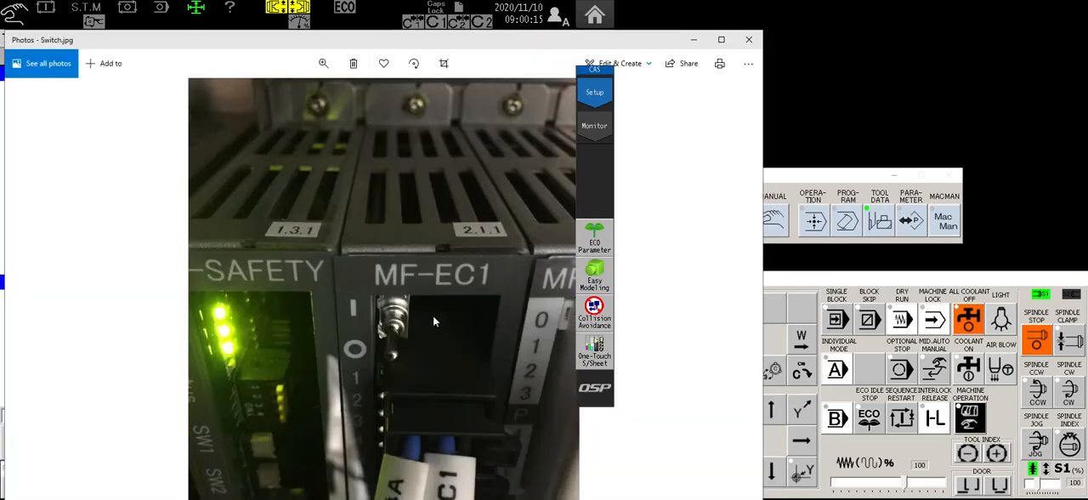
pyautogui.moveTo(397, 353)
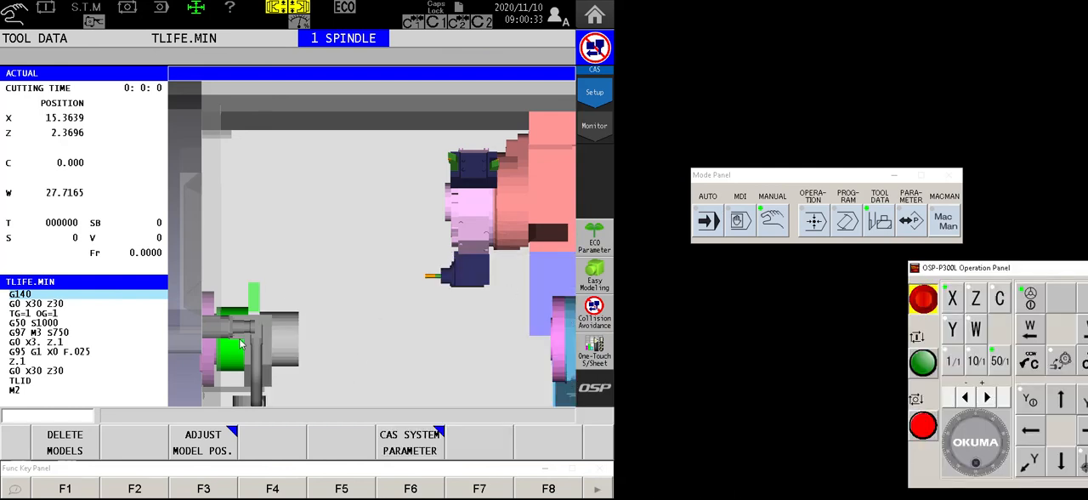
pyautogui.moveTo(405, 279)
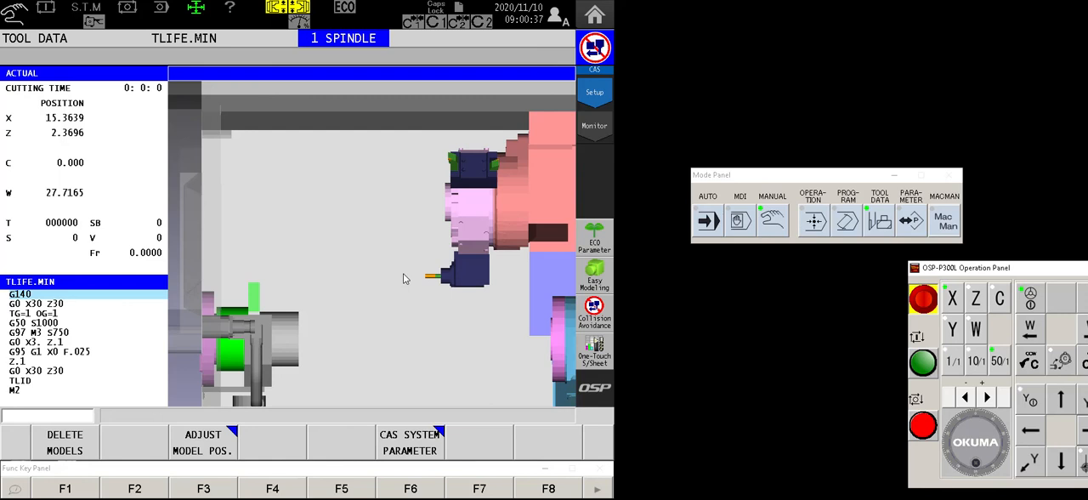
pyautogui.moveTo(297, 322)
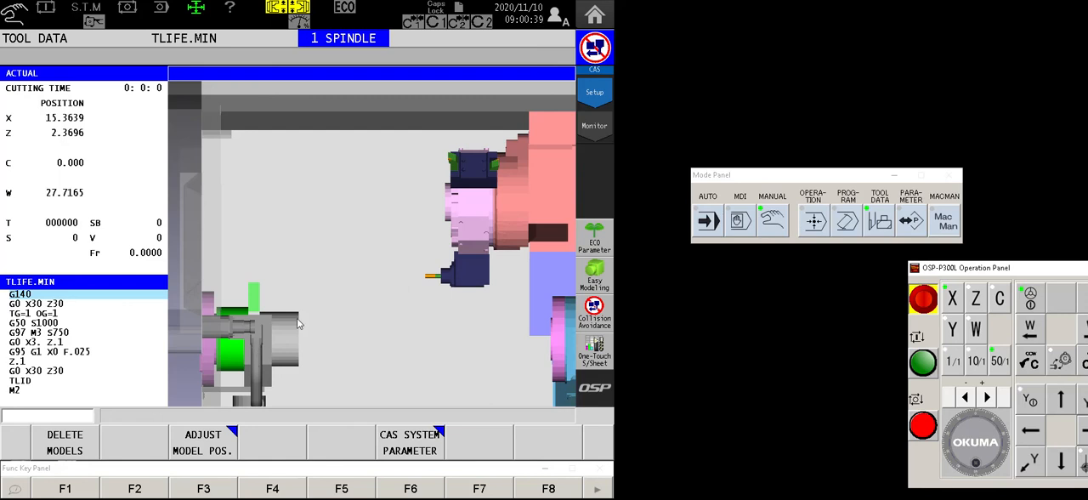
pyautogui.moveTo(460, 241)
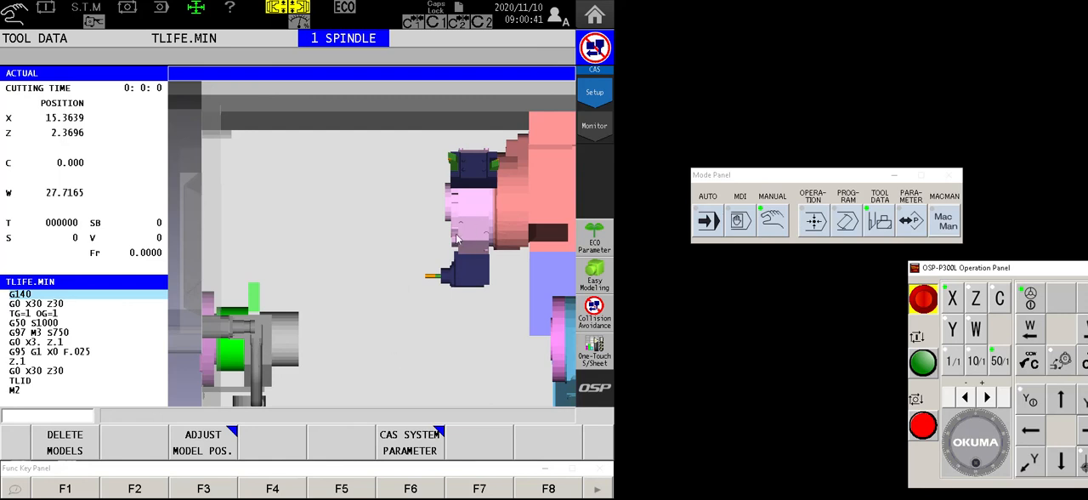
pyautogui.moveTo(497, 297)
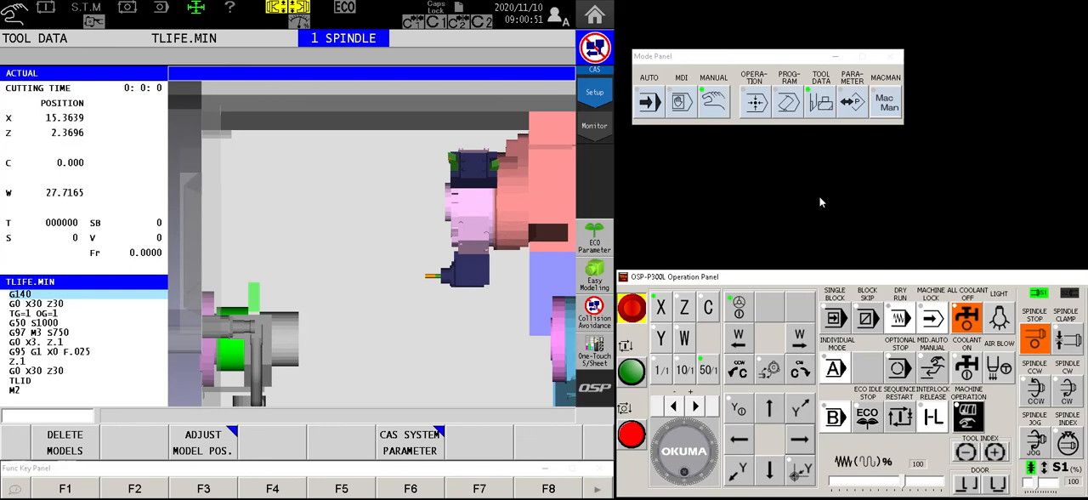
pyautogui.moveTo(922, 34)
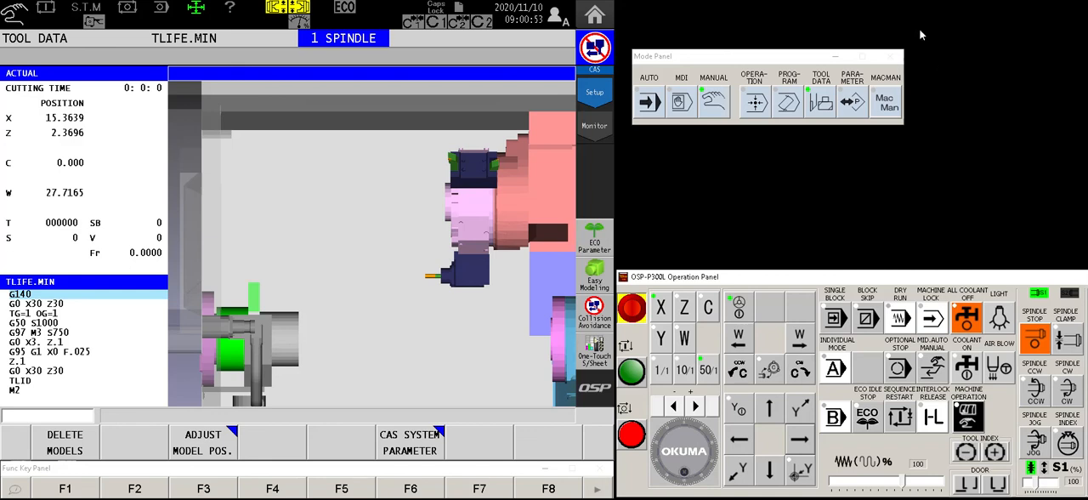